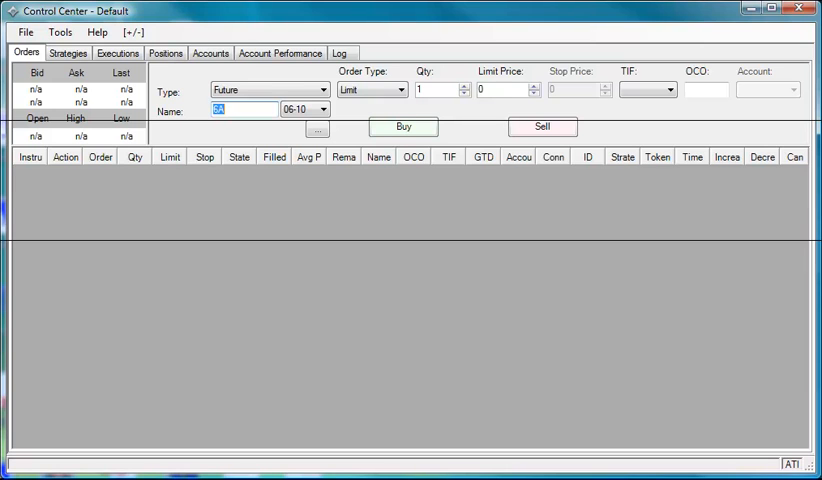
pyautogui.moveTo(199, 337)
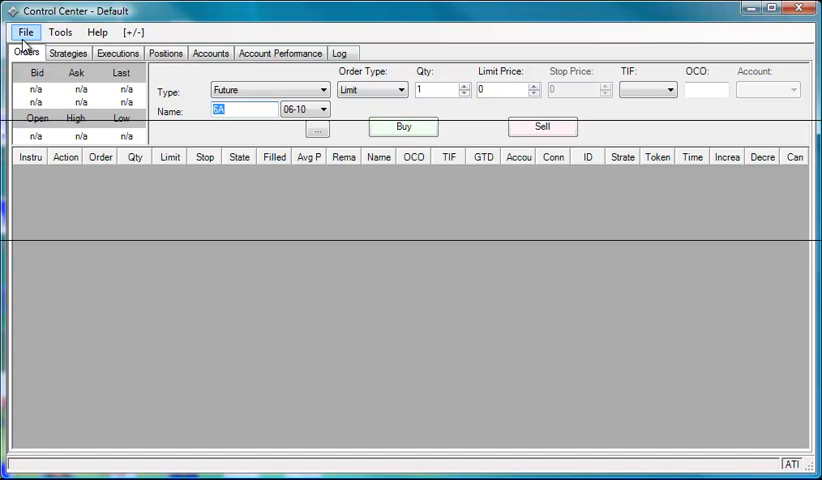
# Start Import NinjaScript from File > Utilities and accept the trusted-source warning.
pyautogui.click(25, 38)
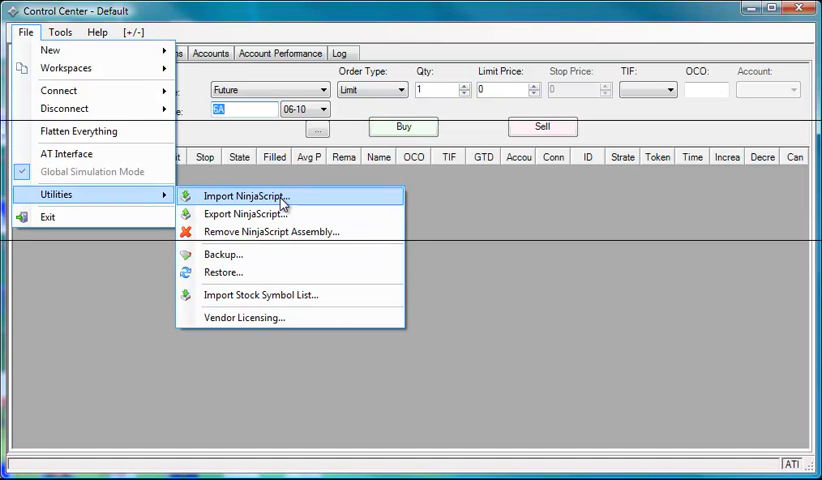
pyautogui.click(247, 195)
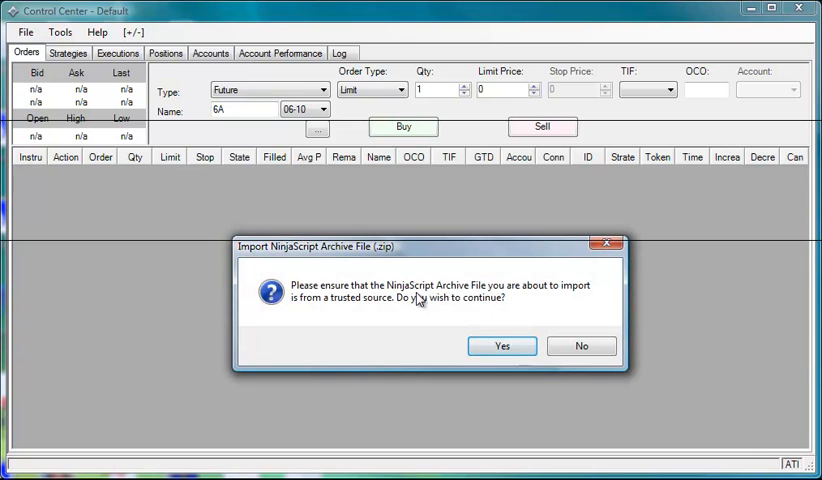
pyautogui.moveTo(480, 303)
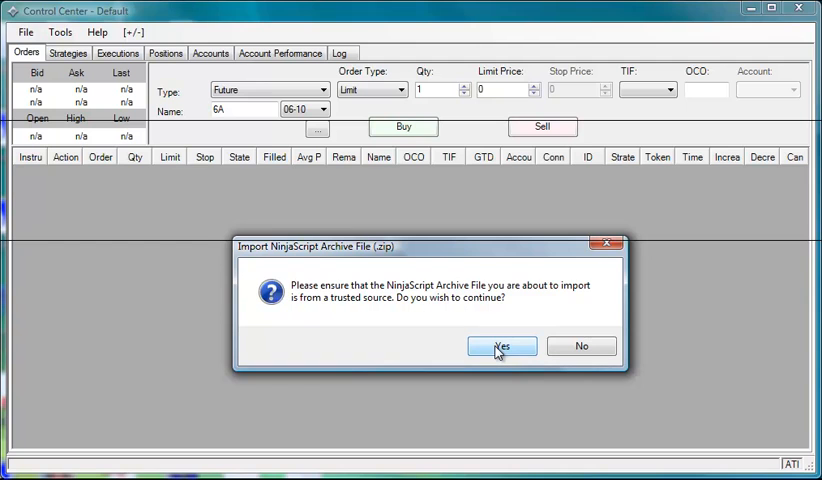
pyautogui.click(501, 346)
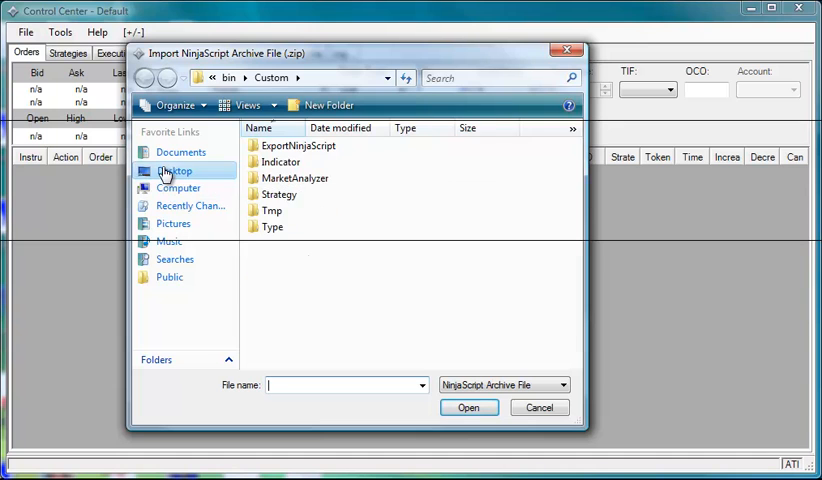
# Browse to the Desktop and scroll to the THD_Gold archive files.
pyautogui.click(174, 170)
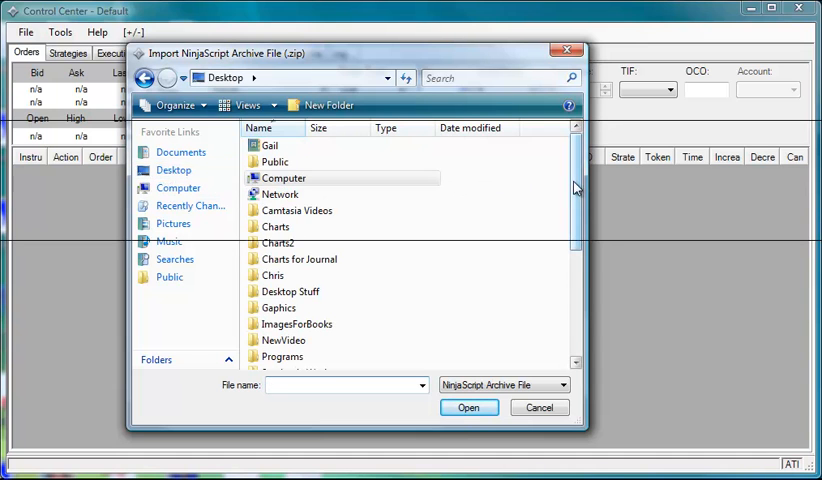
pyautogui.scroll(-3)
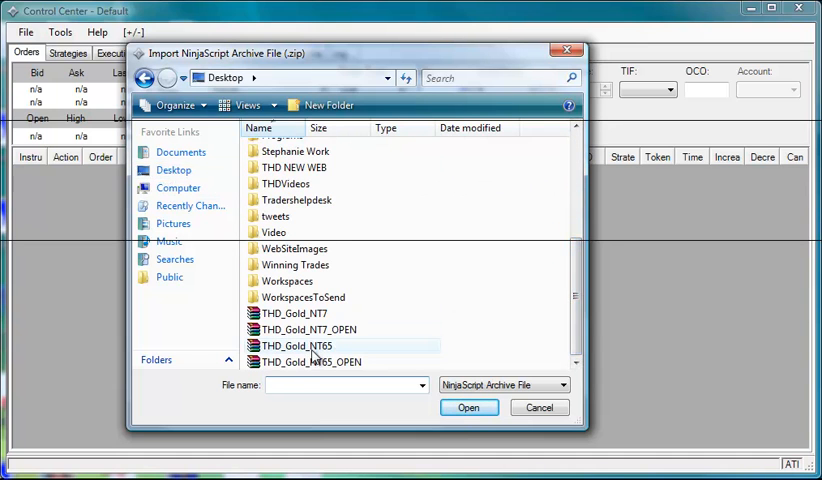